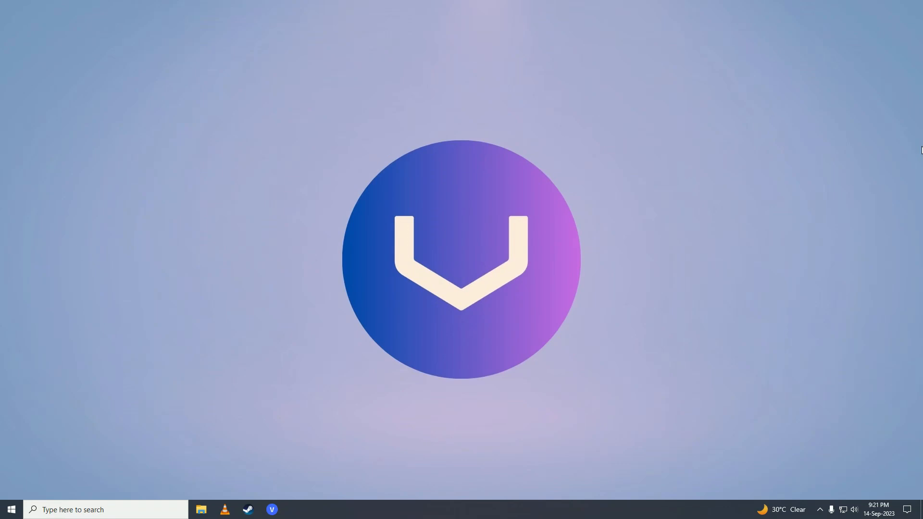
mouse_move(919, 150)
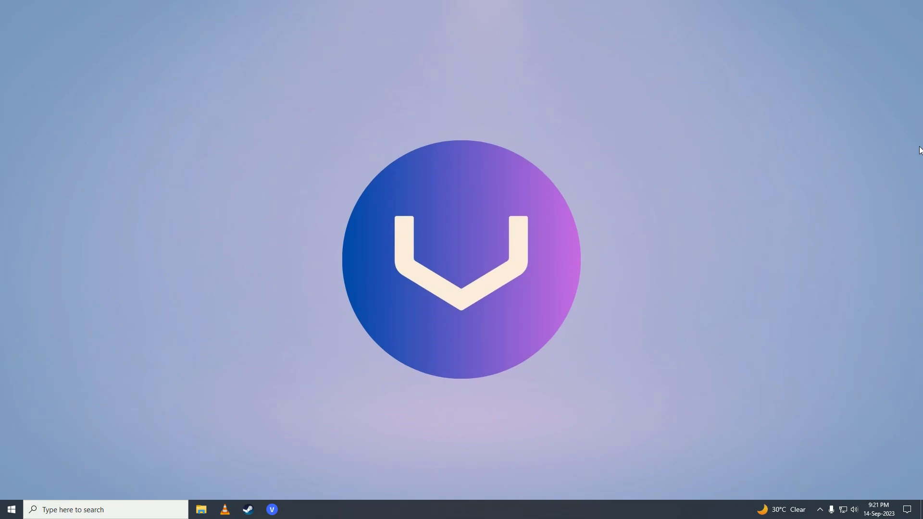
Search the taskbar for 'chrome' then 'edge' and bring up options for the Microsoft Edge result
left_click(101, 509)
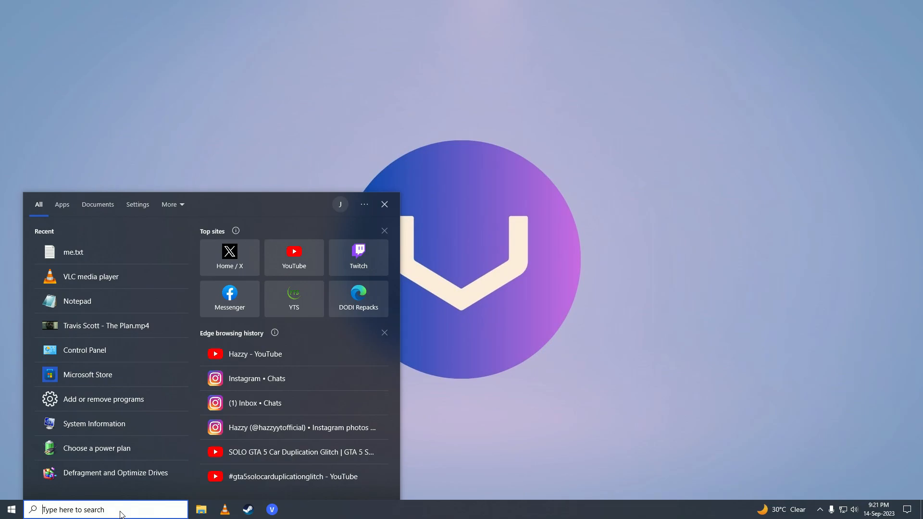
type("chrome")
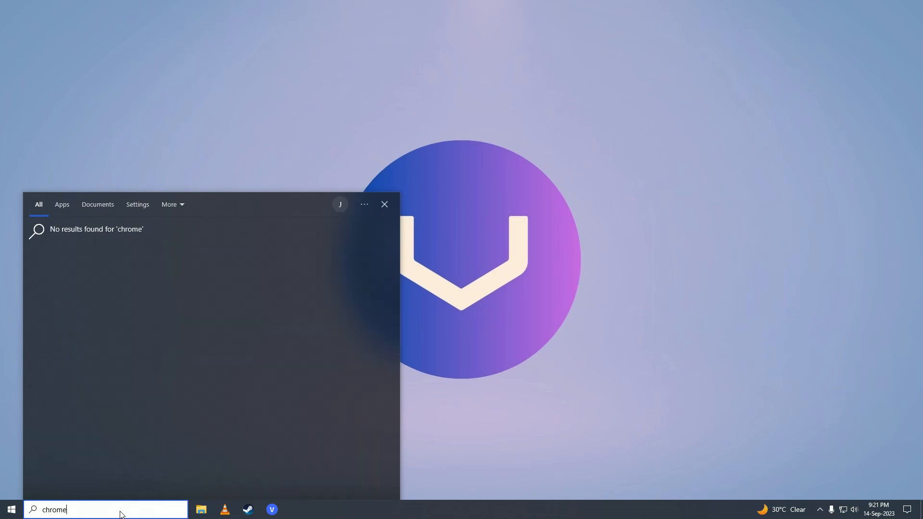
type("edge")
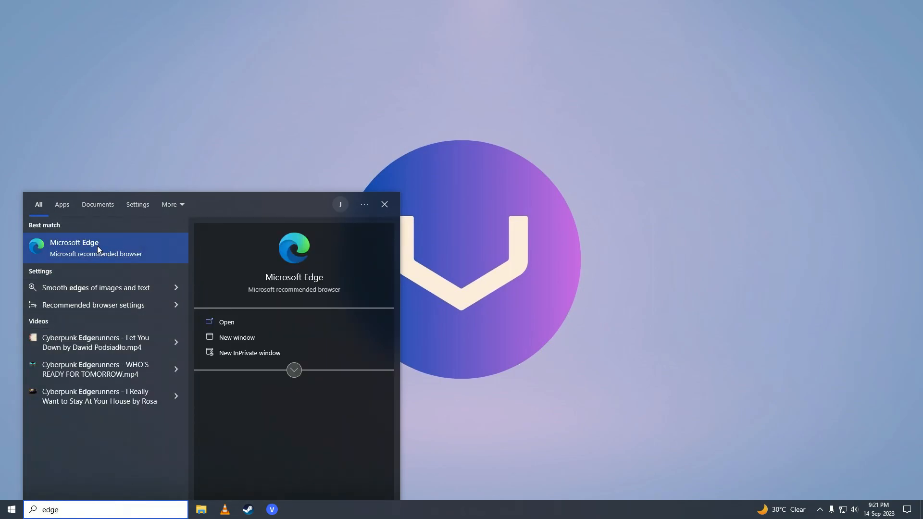
right_click(98, 248)
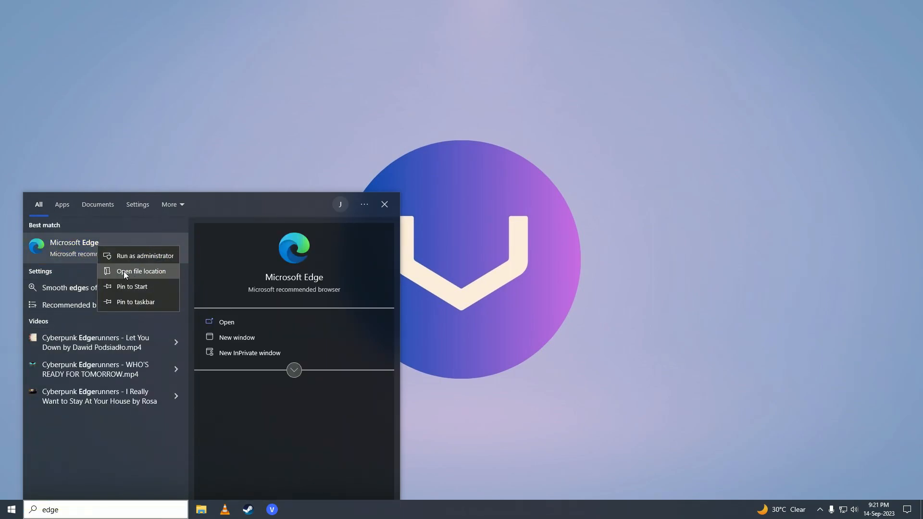
Pin Microsoft Edge to the taskbar from its shortcut in the file location folder
left_click(140, 271)
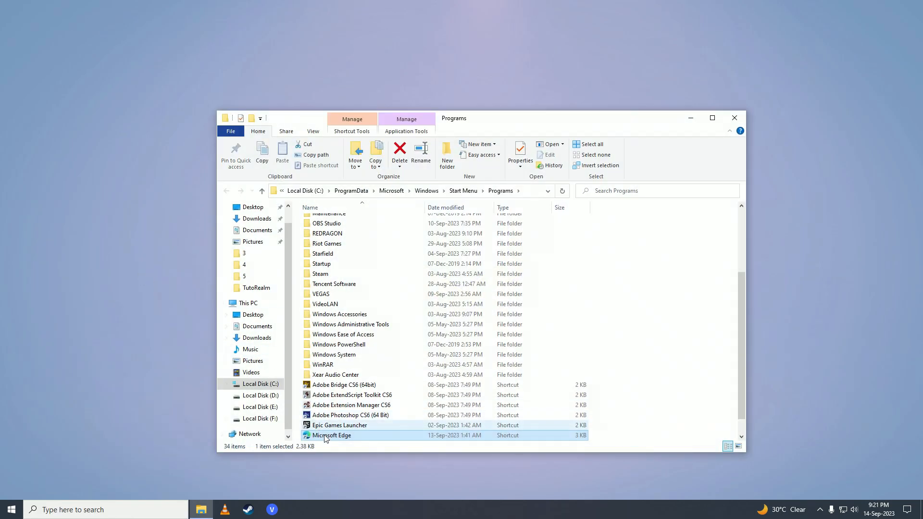
right_click(331, 435)
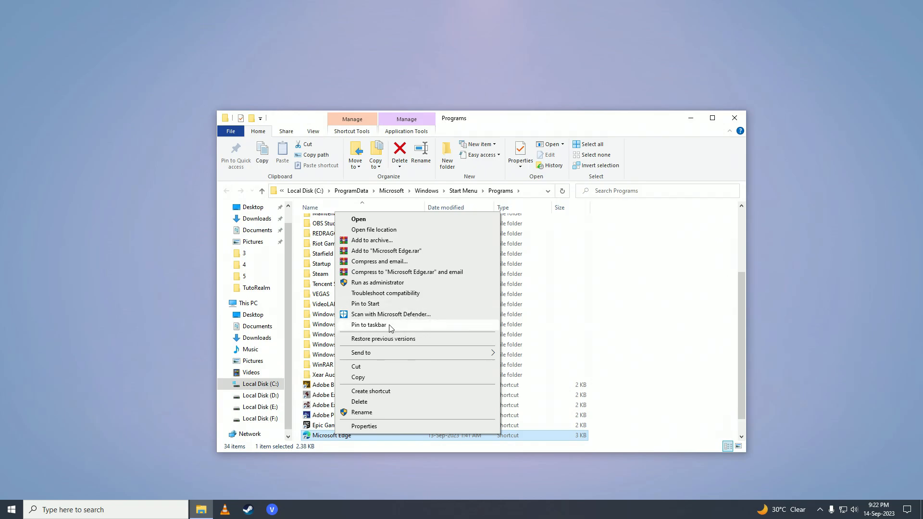
left_click(368, 325)
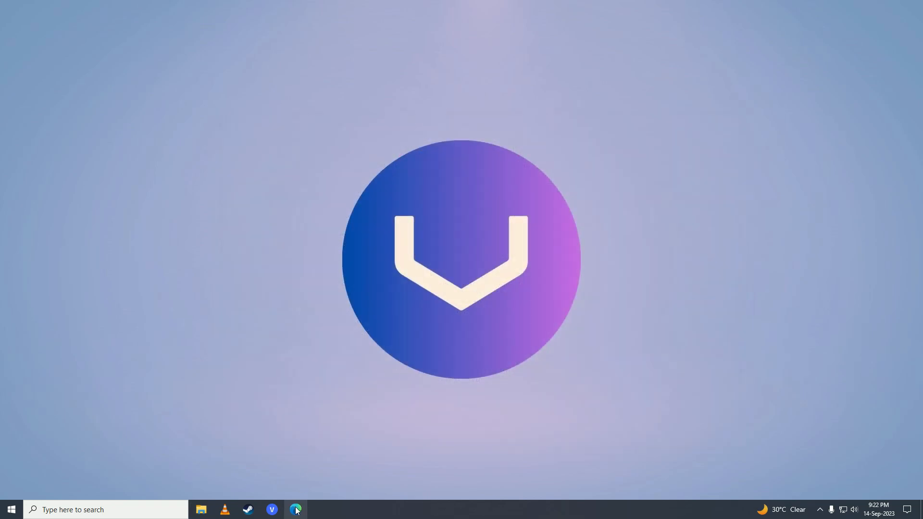
Start a new InPrivate window from the pinned Edge taskbar icon
right_click(295, 510)
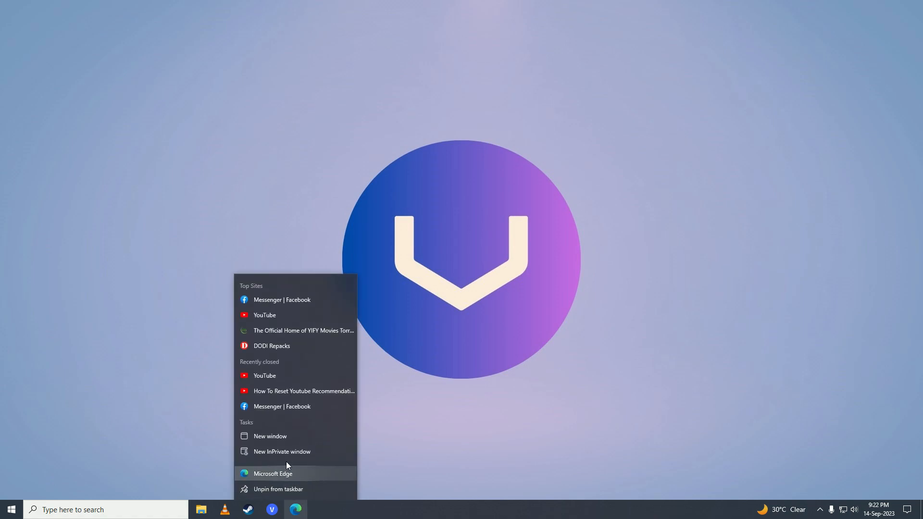
mouse_move(296, 454)
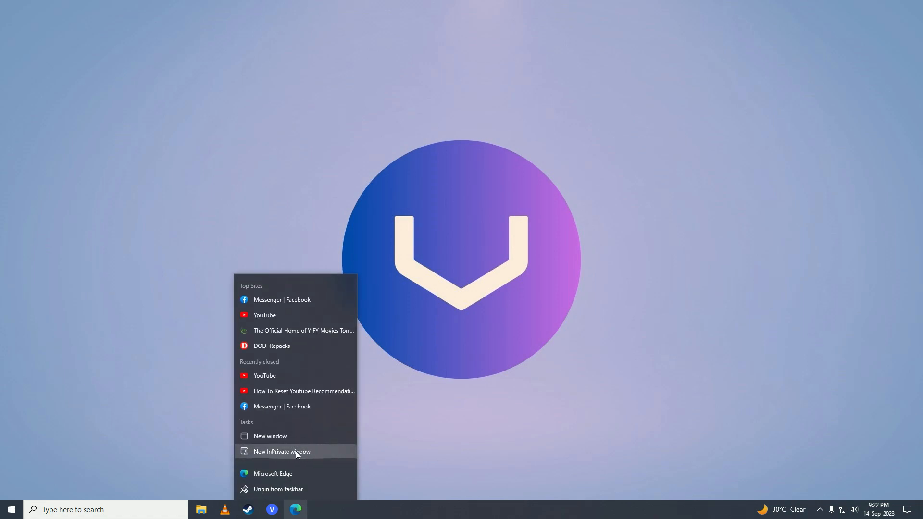
left_click(282, 452)
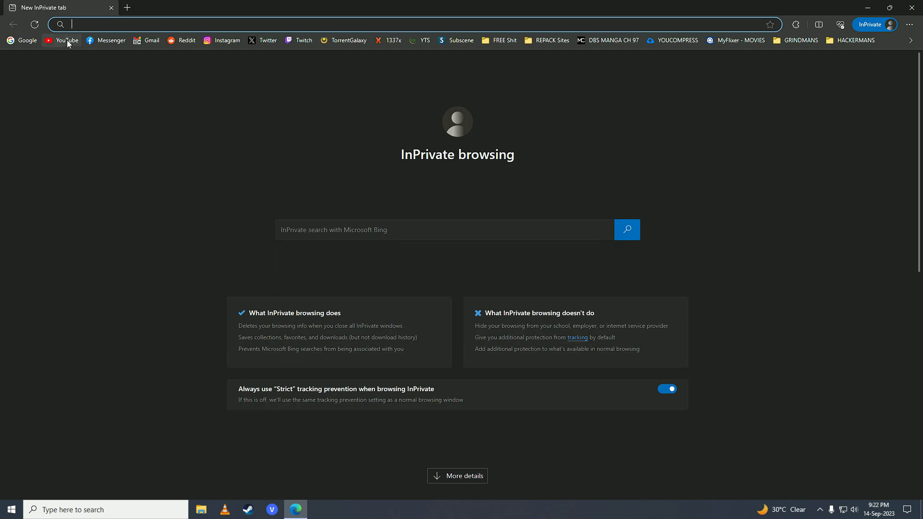
Load the YouTube home page from the favorites bar and browse the recommended videos
left_click(61, 41)
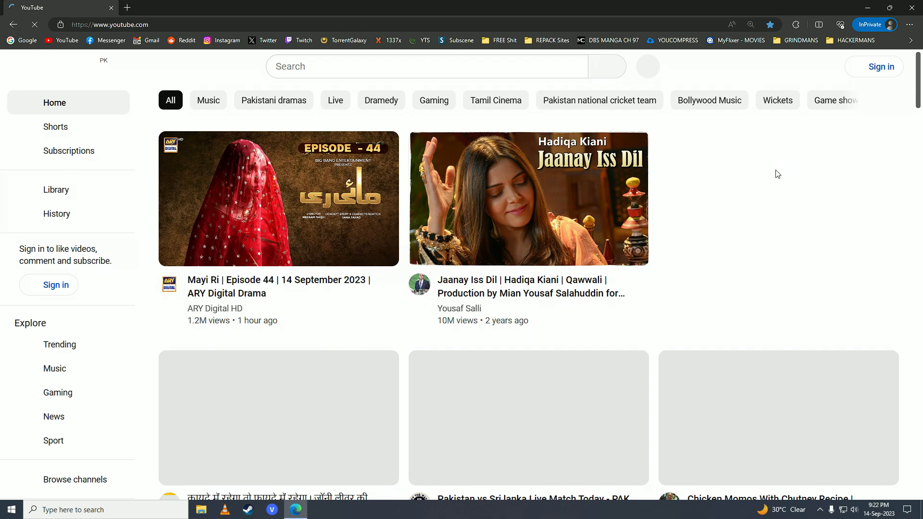
scroll("down", 3)
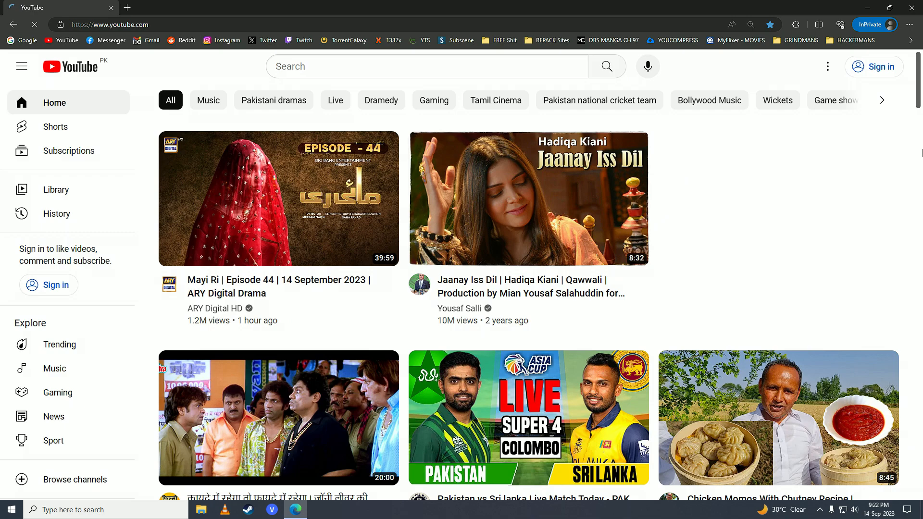
scroll("down", 3)
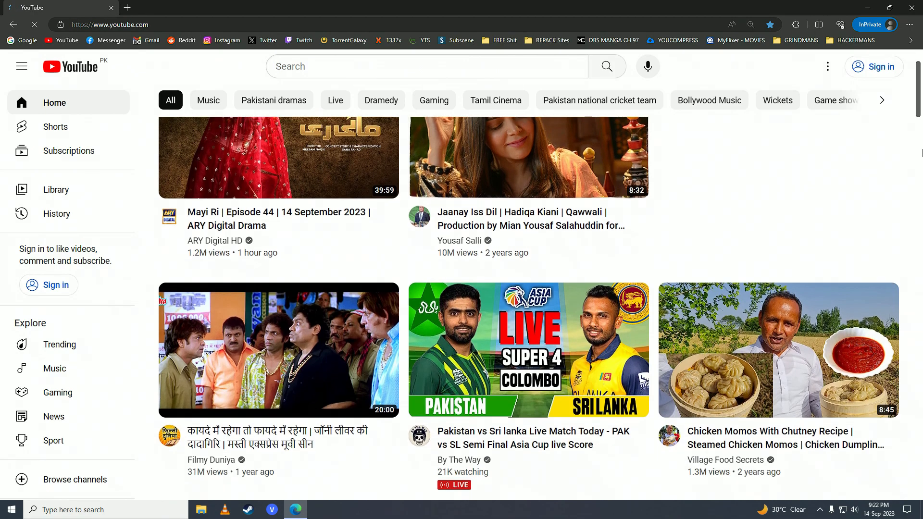